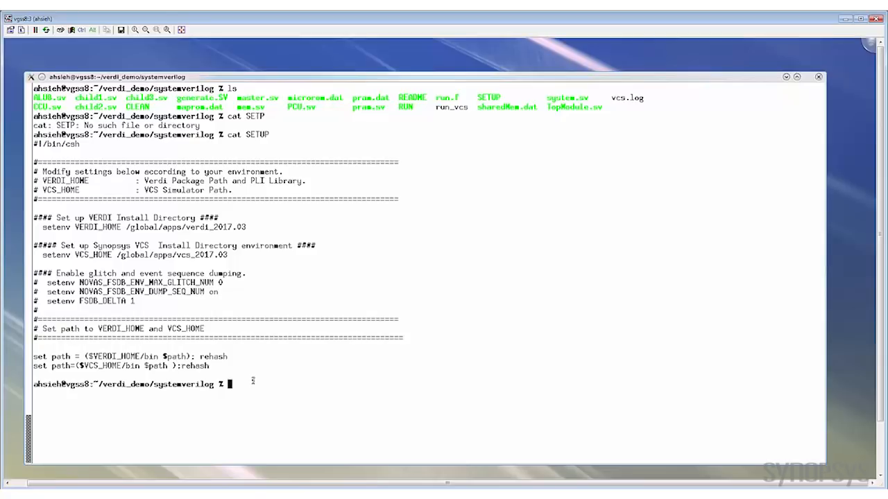
Step: View the system.sv design source in vi and scroll through it
{"action": "type", "text": "vi"}
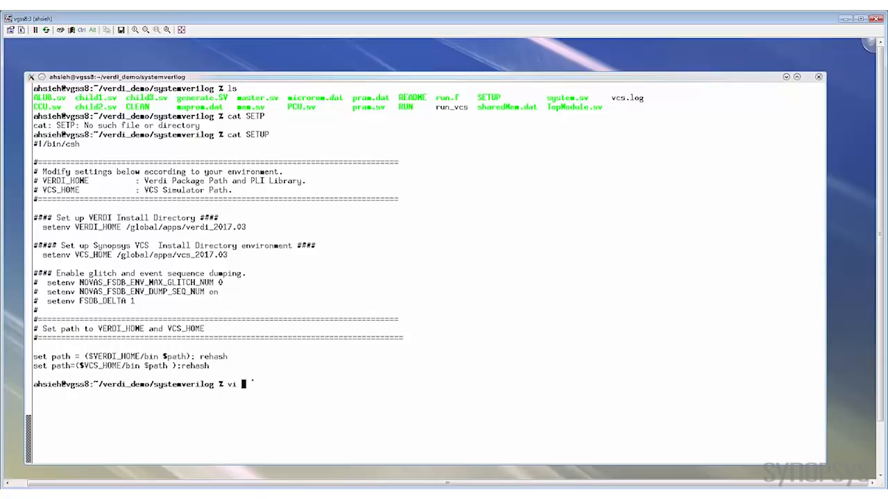
{"action": "type", "text": "system.s"}
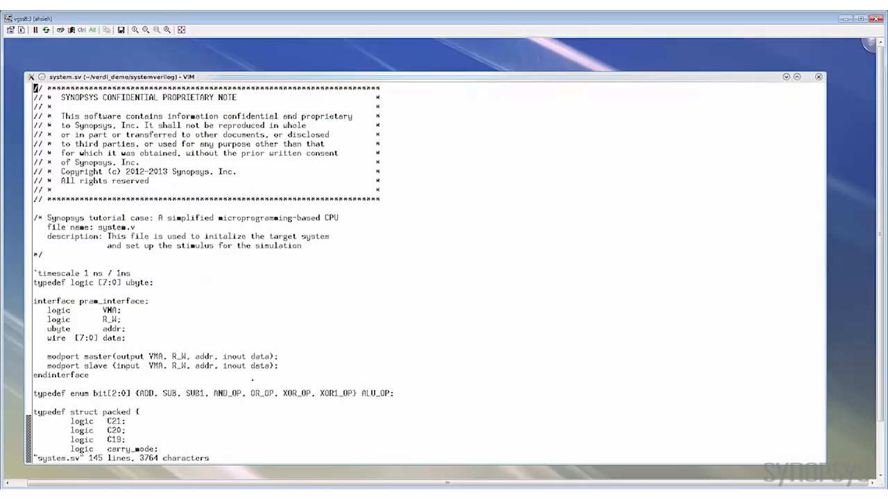
{"action": "scroll", "scroll_direction": "down", "scroll_amount": 3}
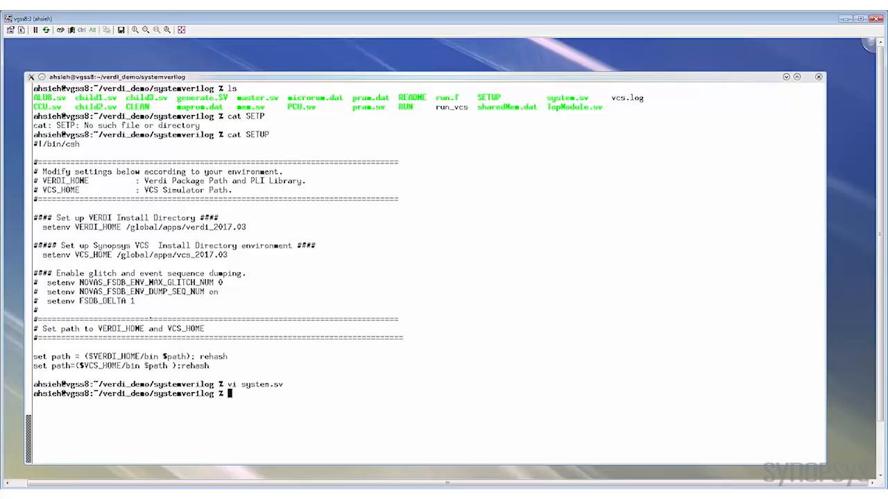
Step: Show run_vcs and compile with 'vcs -sverilog ... -f run.f -kdb -debug_access+all -lca'
{"action": "type", "text": "cat run_"}
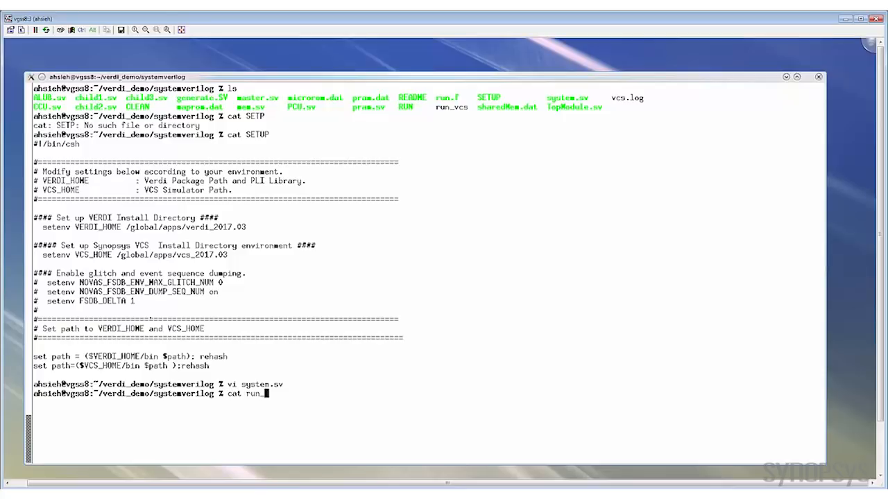
{"action": "type", "text": "vcs -sverilog +systemverilogext+.sv+.SV+ -l vcs.log -f run.f"}
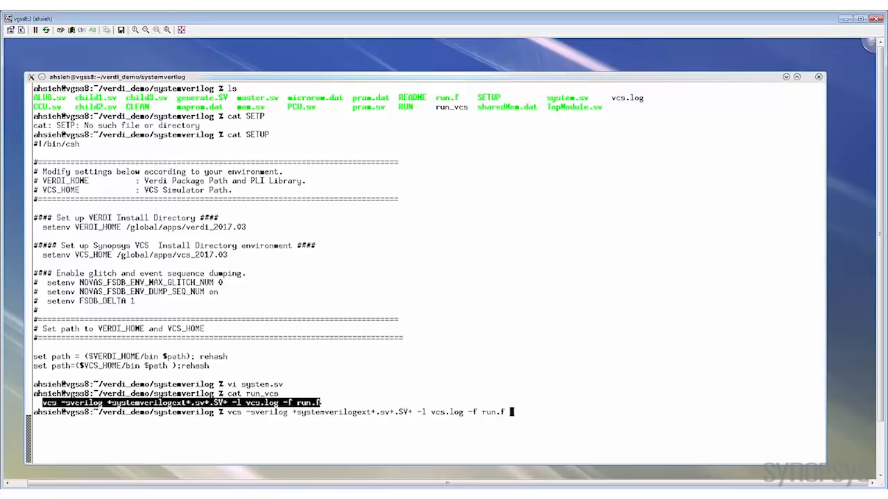
{"action": "type", "text": "-kdb"}
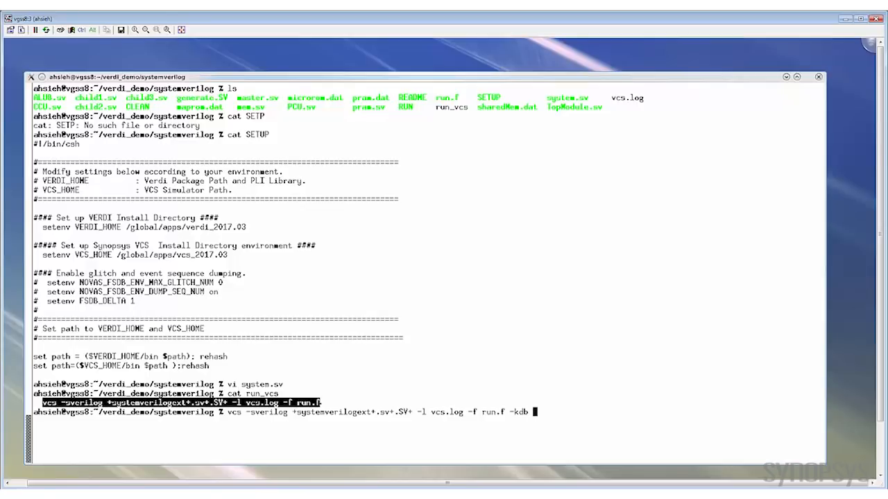
{"action": "type", "text": "-debug"}
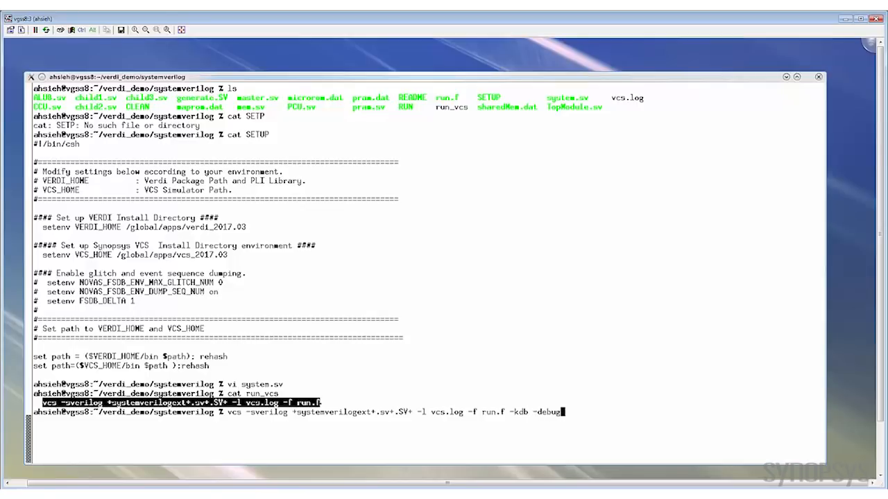
{"action": "type", "text": "_access"}
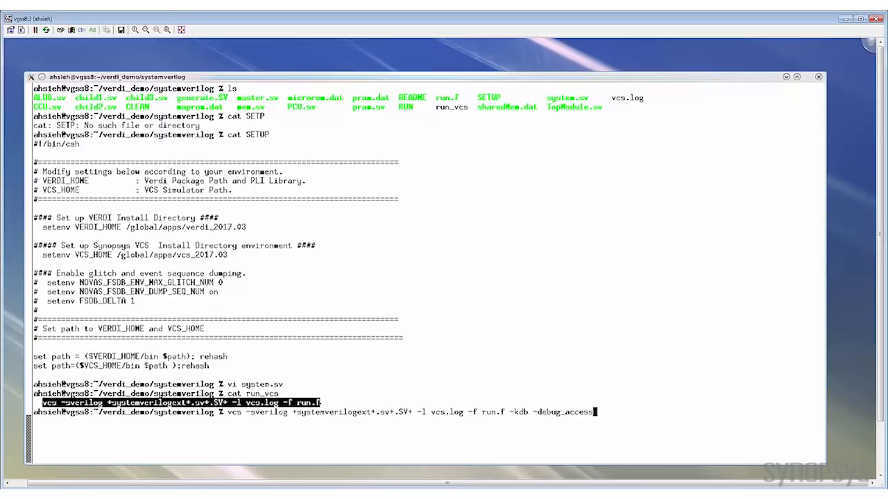
{"action": "type", "text": "+all"}
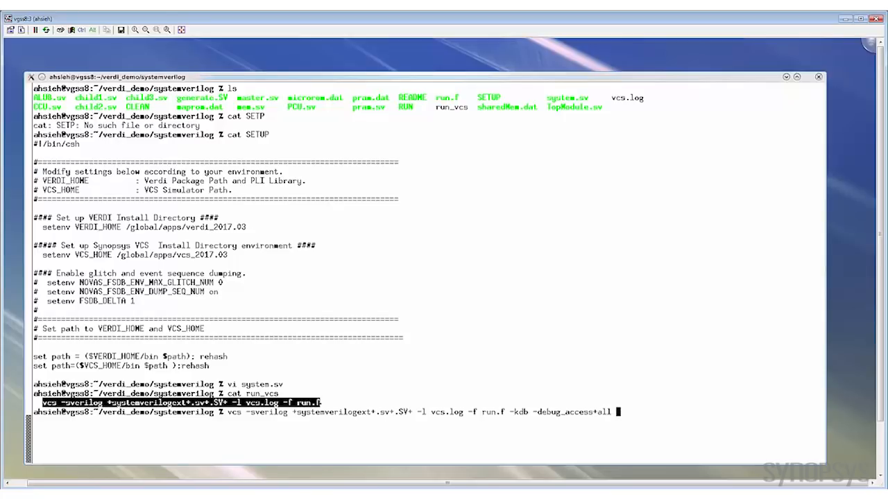
{"action": "type", "text": "-l"}
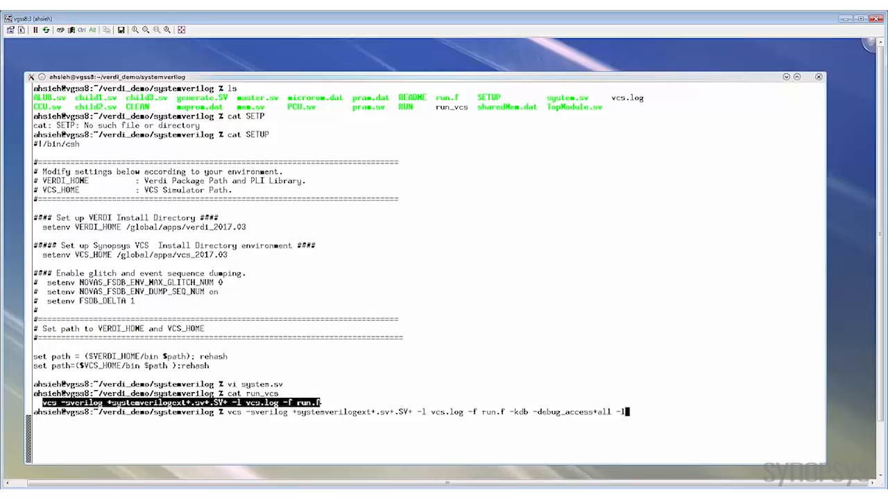
{"action": "type", "text": "ca"}
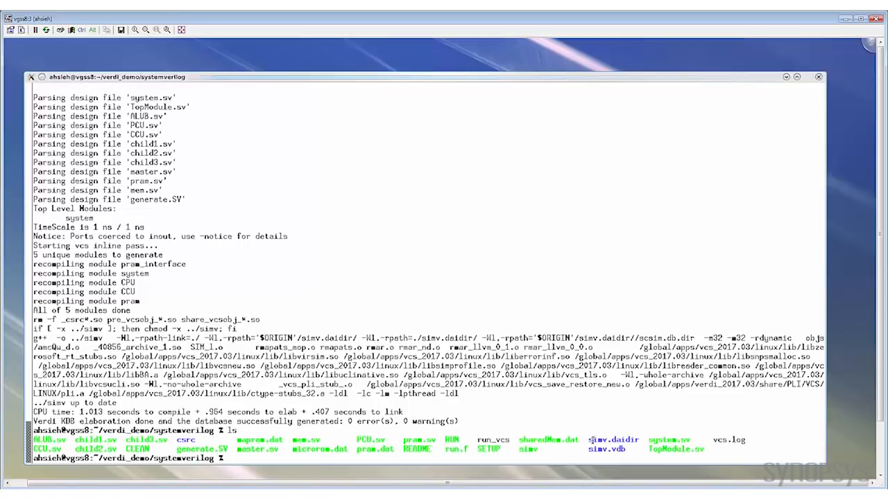
Step: Launch the compiled simulation interactively with 'simv -verdi'
{"action": "double_click", "coordinate": [613, 439]}
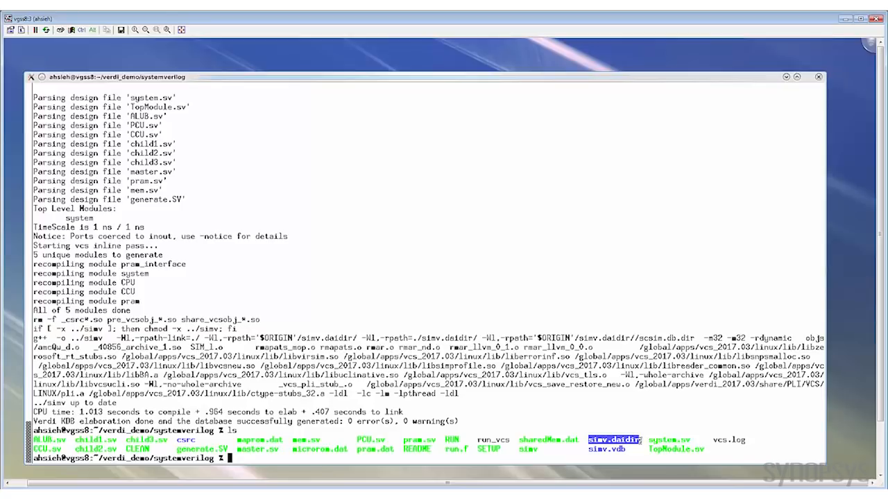
{"action": "type", "text": "simv -"}
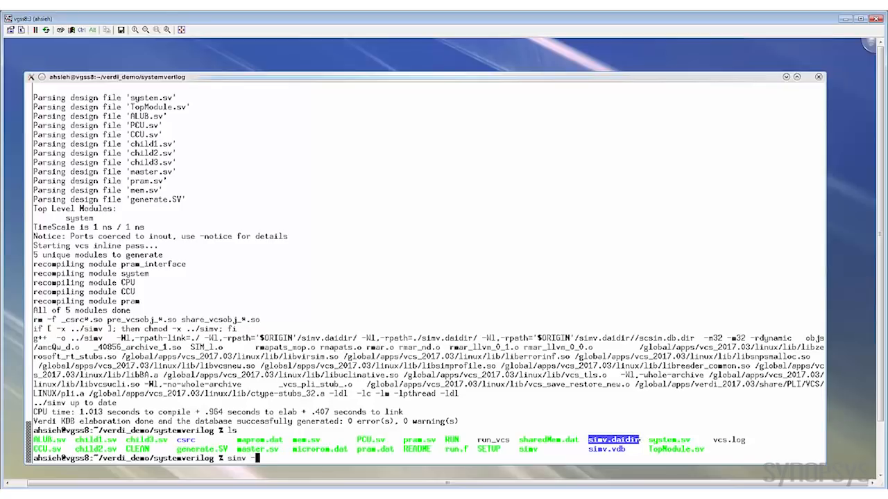
{"action": "type", "text": "verdi"}
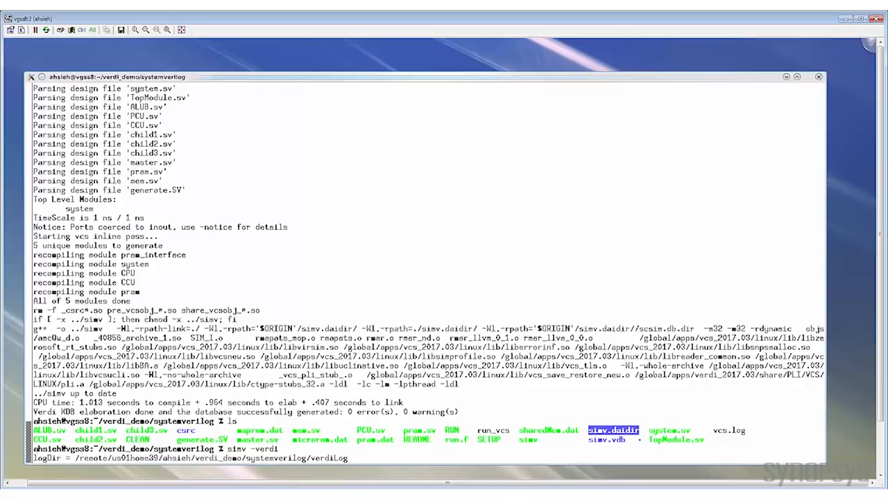
{"action": "key", "text": "Return"}
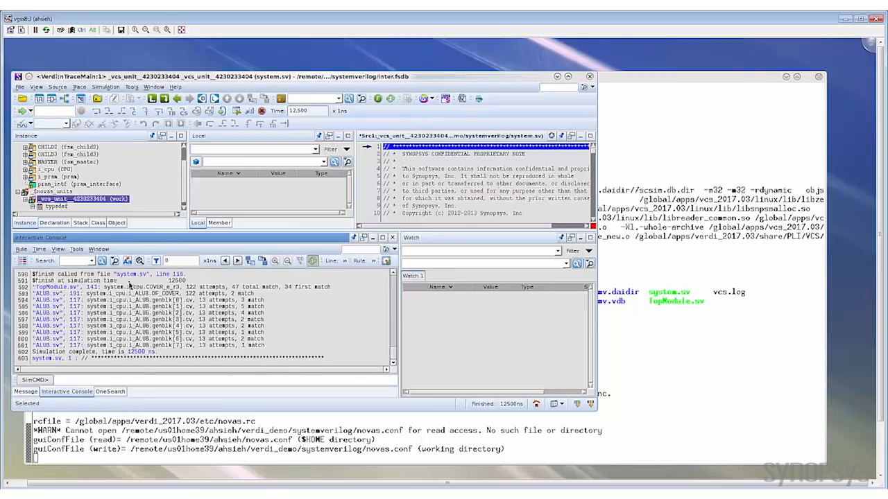
{"action": "mouse_move", "coordinate": [590, 76]}
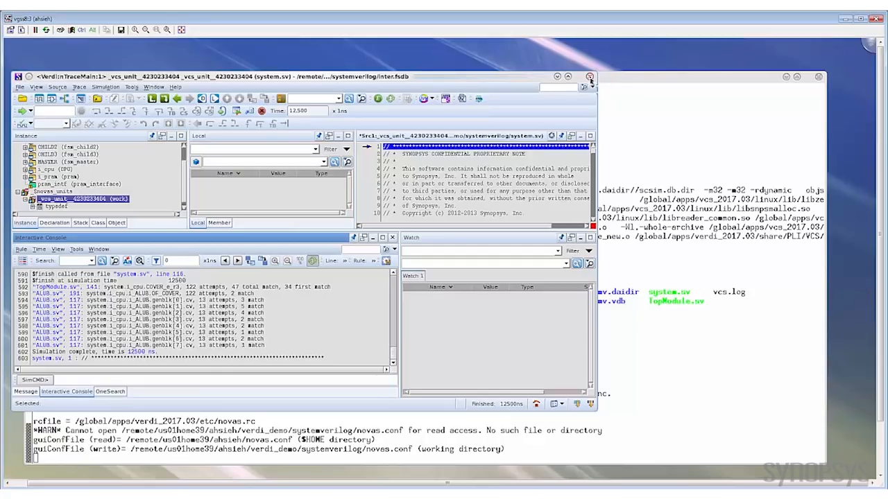
Step: Quit the interactive Verdi session and confirm the exit
{"action": "left_click", "coordinate": [588, 77]}
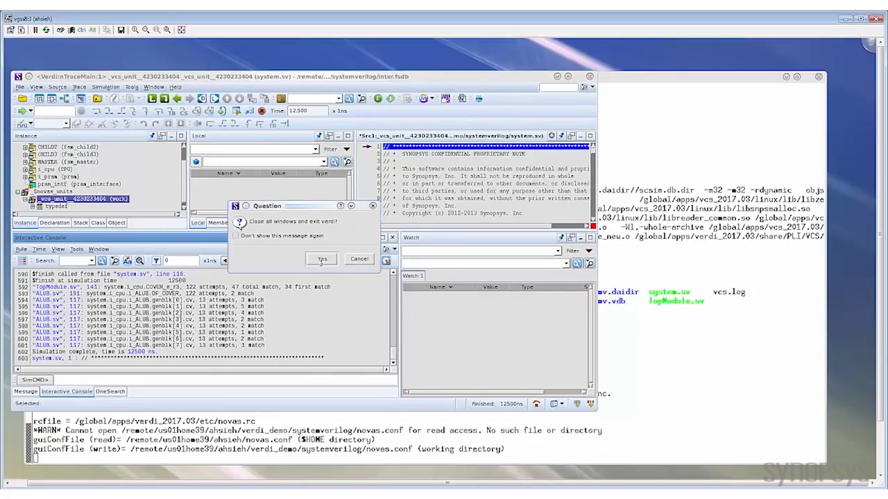
{"action": "left_click", "coordinate": [321, 259]}
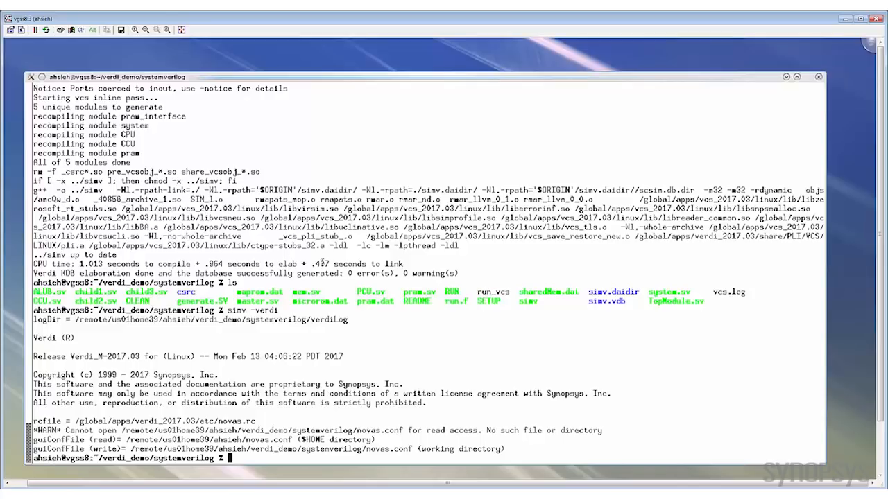
Step: Run simv standalone, list the *.fsdb files, and enter 'verdi -ssf novas.fsdb'
{"action": "type", "text": "simv"}
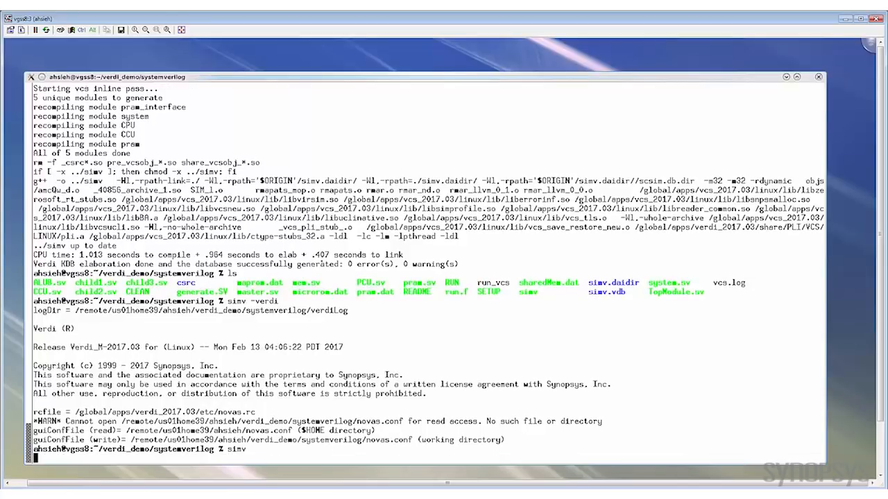
{"action": "key", "text": "Return"}
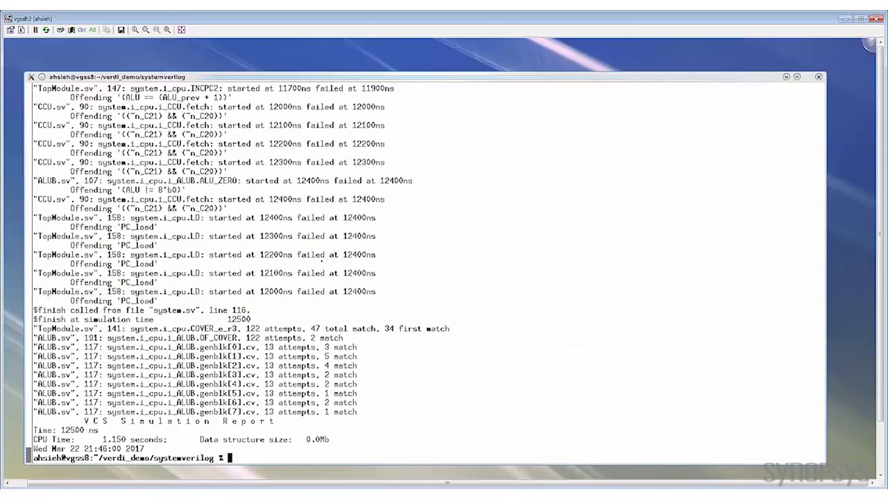
{"action": "type", "text": "ls *.fsdb"}
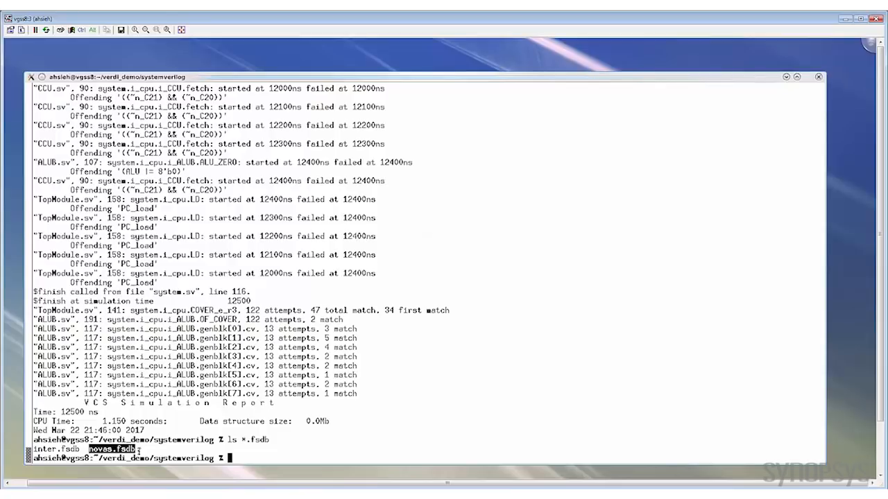
{"action": "type", "text": "verdi"}
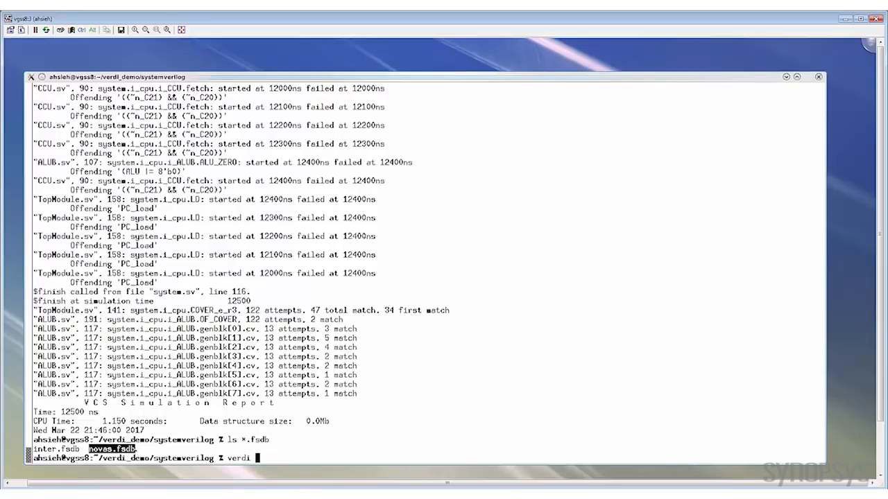
{"action": "type", "text": "-ssf novas.fsdb"}
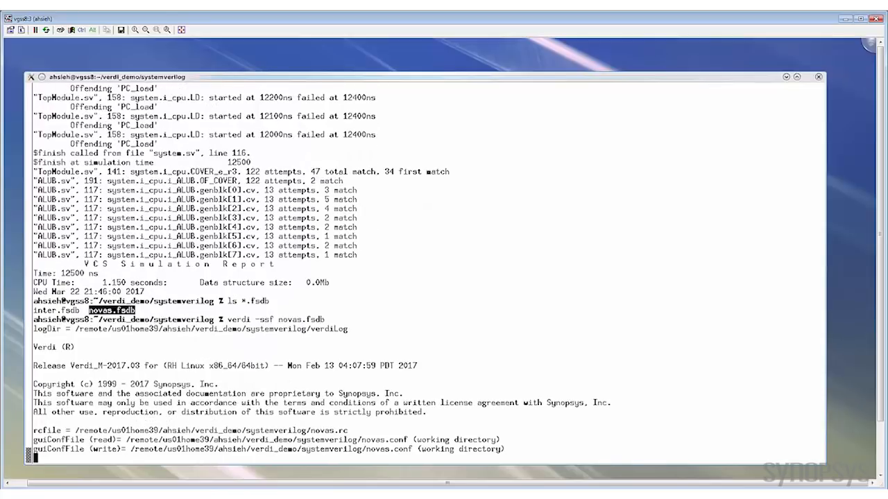
Step: Launch Verdi on novas.fsdb, then exit without saving the signal layout
{"action": "key", "text": "Return"}
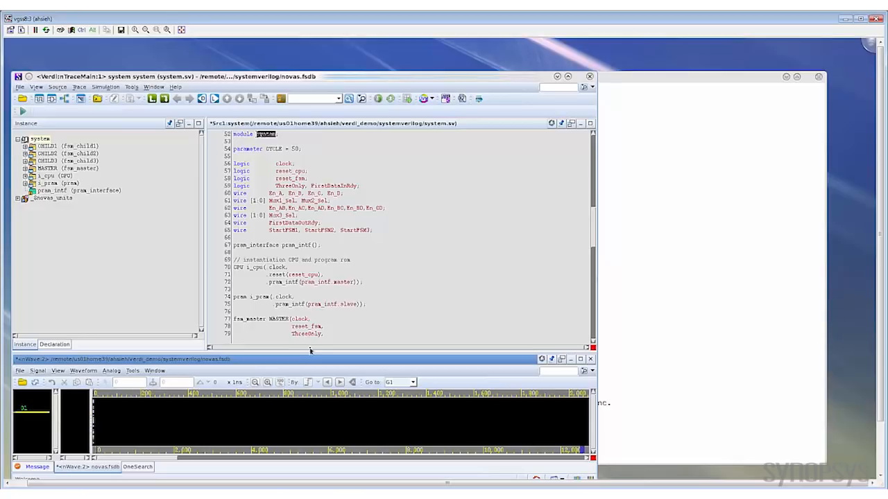
{"action": "mouse_move", "coordinate": [296, 274]}
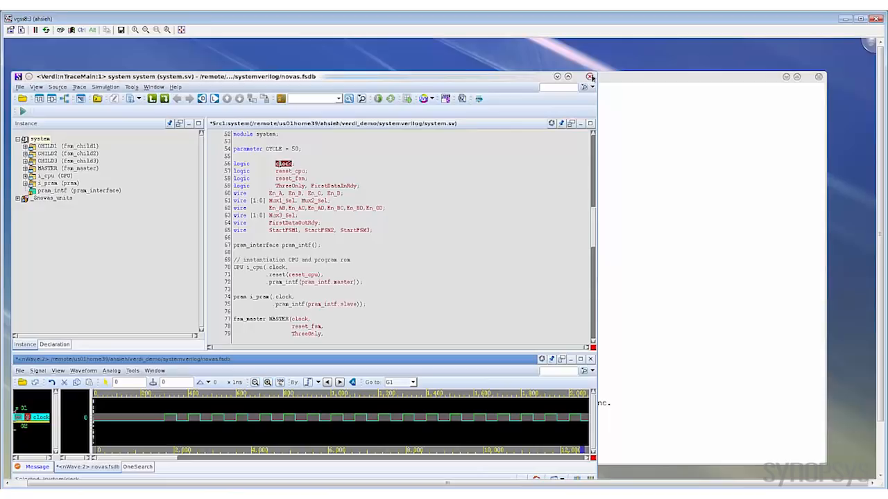
{"action": "left_click", "coordinate": [591, 76]}
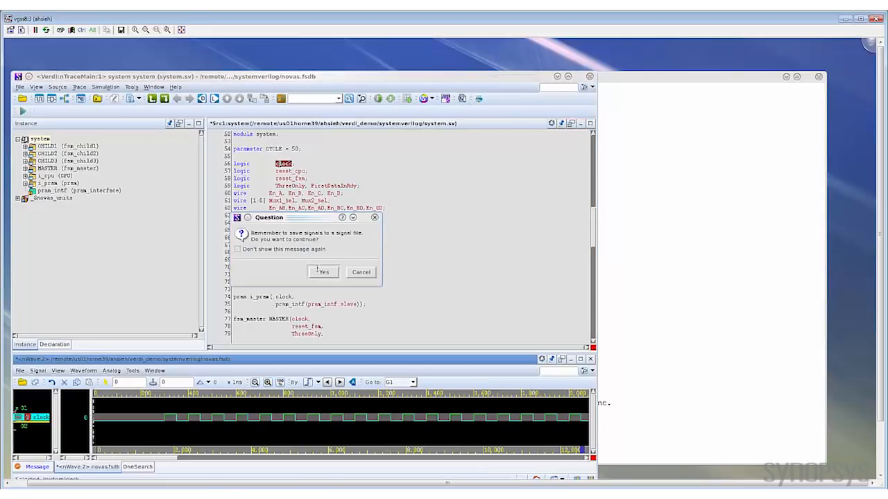
{"action": "left_click", "coordinate": [322, 270]}
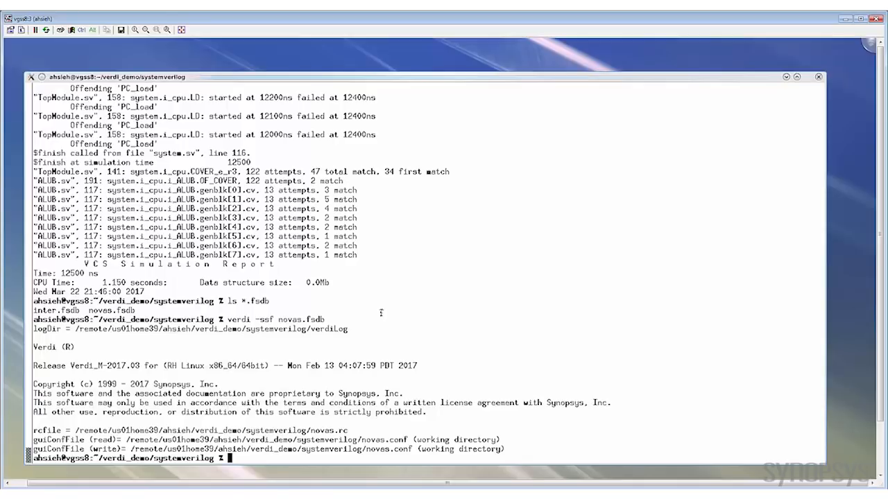
Step: Enter 'verdi -dbdir ./simv.daidir' at the shell prompt
{"action": "type", "text": "verdi -"}
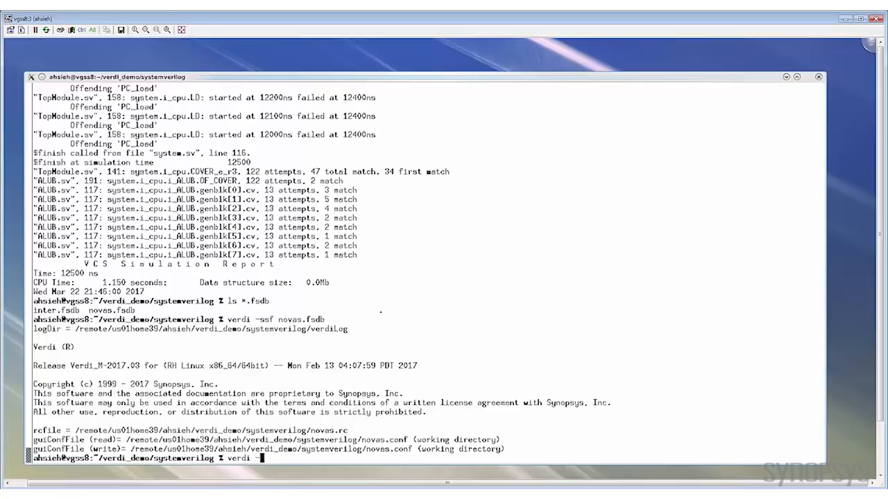
{"action": "type", "text": "dbdir ./"}
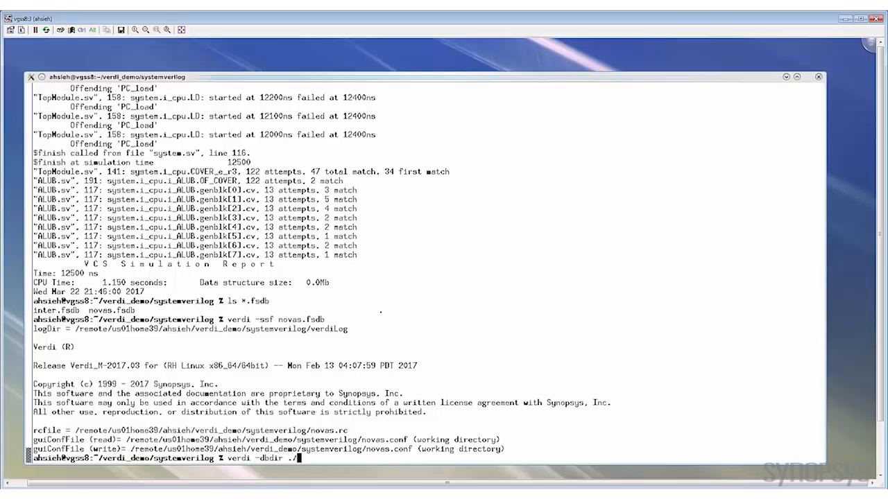
{"action": "type", "text": "simv.daid"}
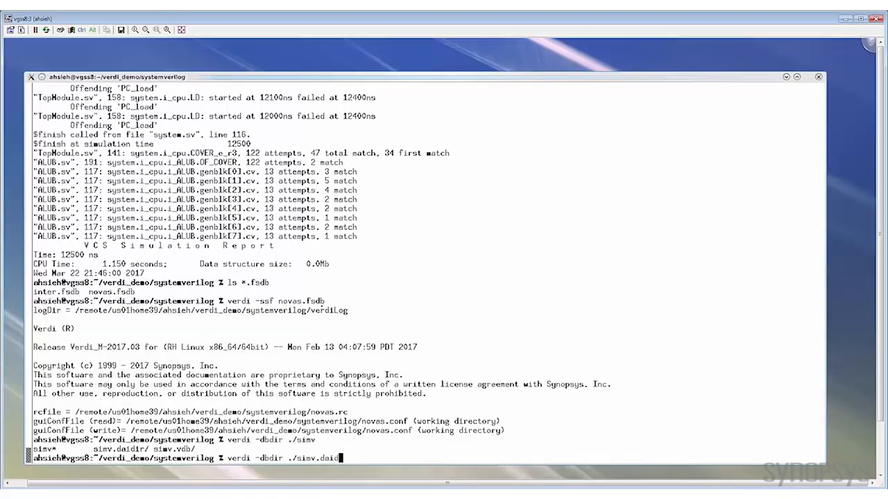
{"action": "type", "text": "ir"}
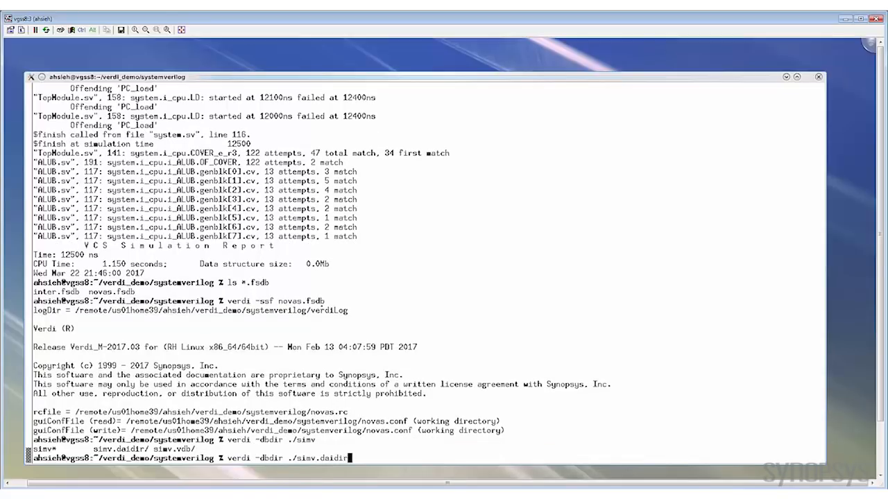